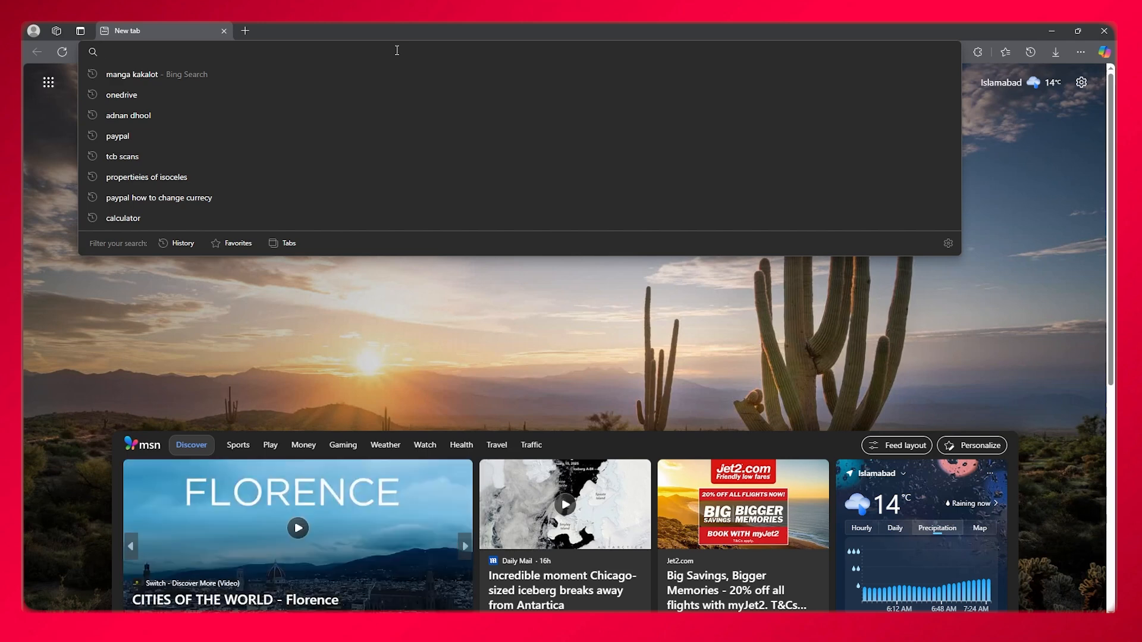
Search Bing for 'block sire' extension and scroll to the Chrome Web Store BlockSite result.
type("block sire")
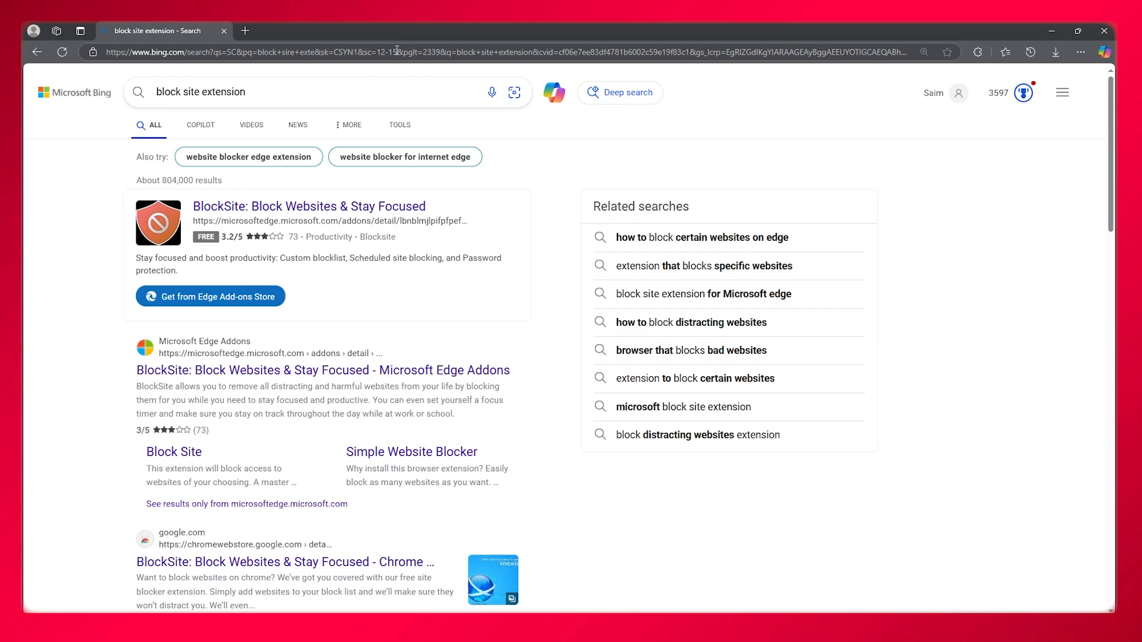
scroll("down", 3)
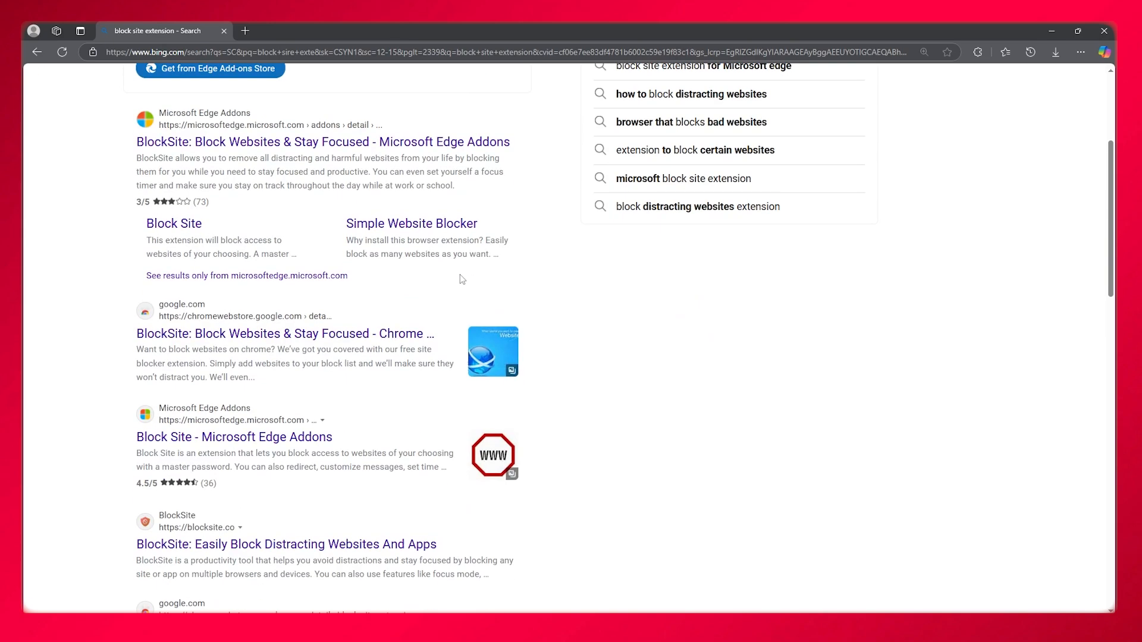
mouse_move(295, 341)
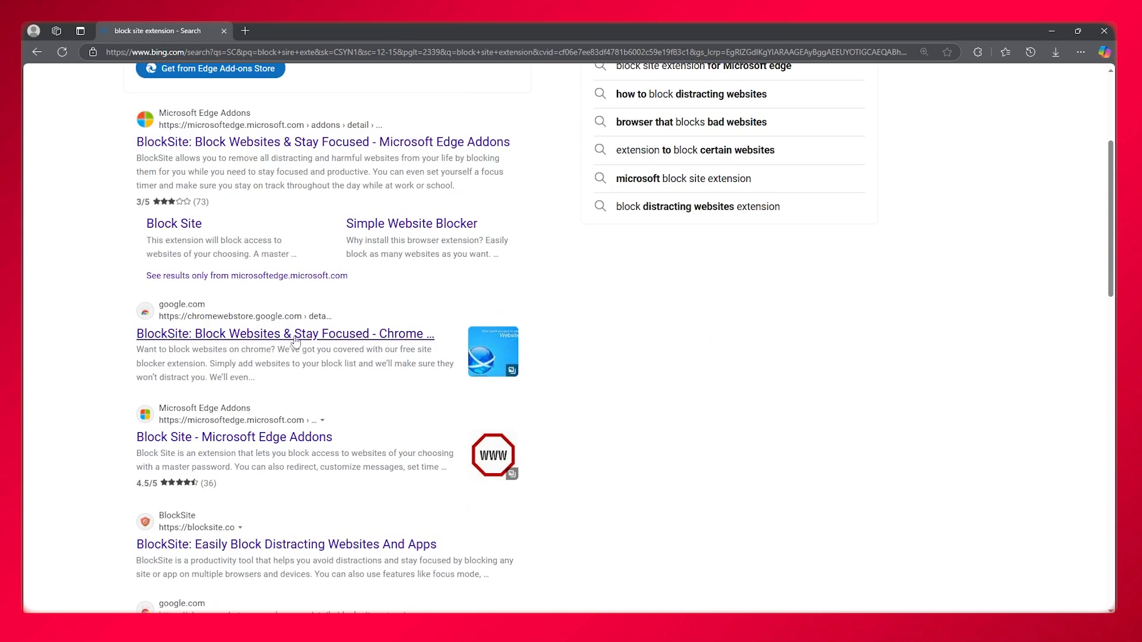
Add the BlockSite extension to Edge from its Chrome Web Store page.
left_click(285, 333)
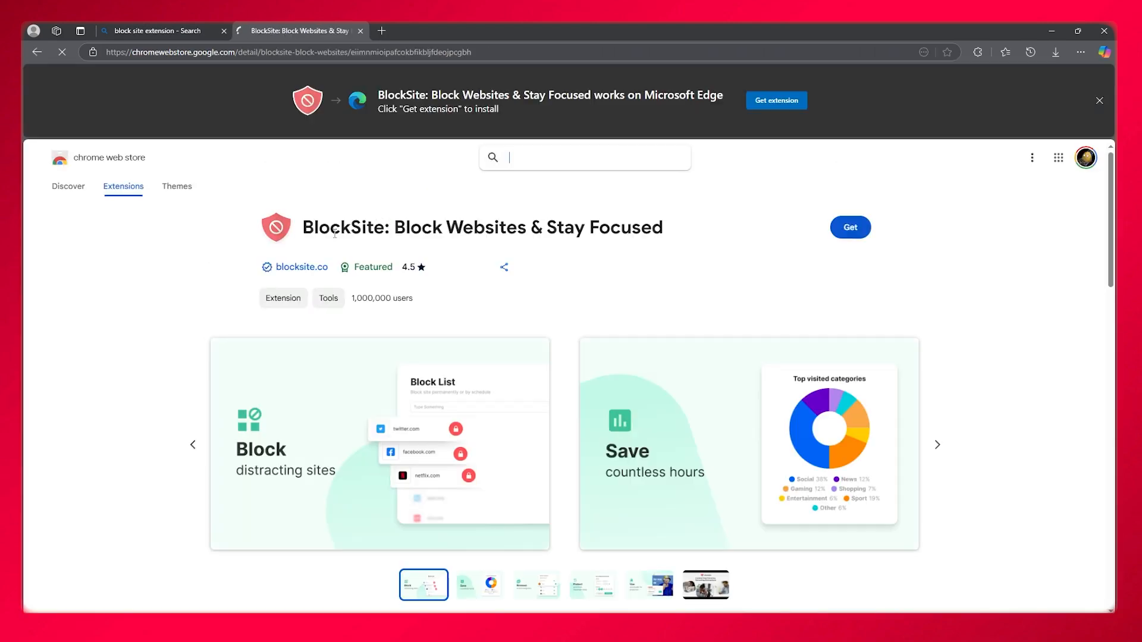
left_click(849, 227)
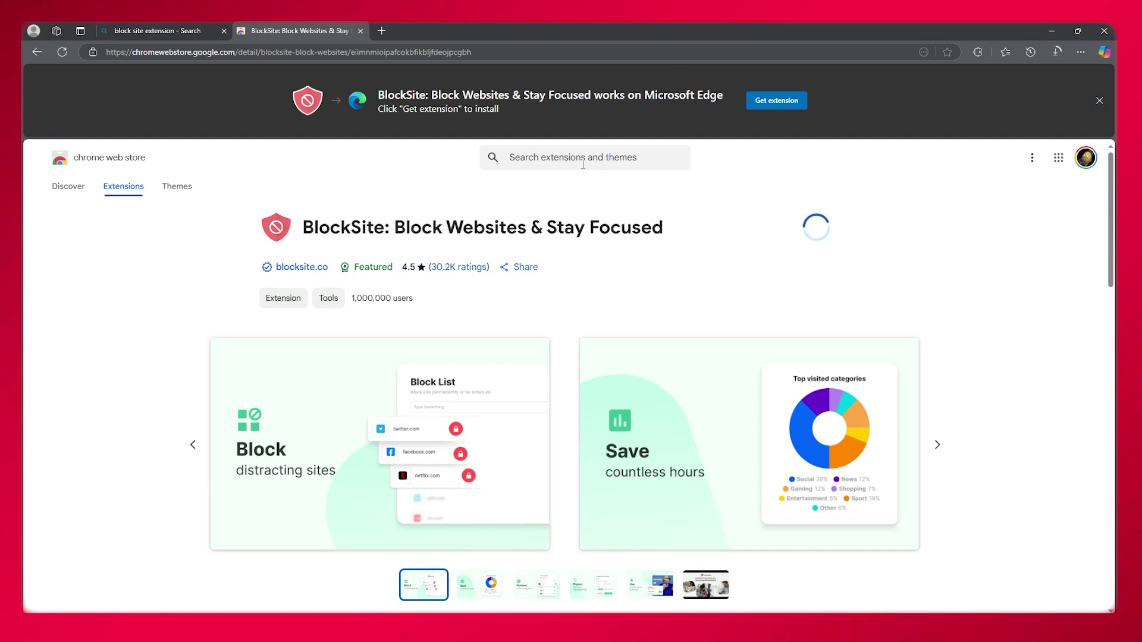
left_click(1054, 51)
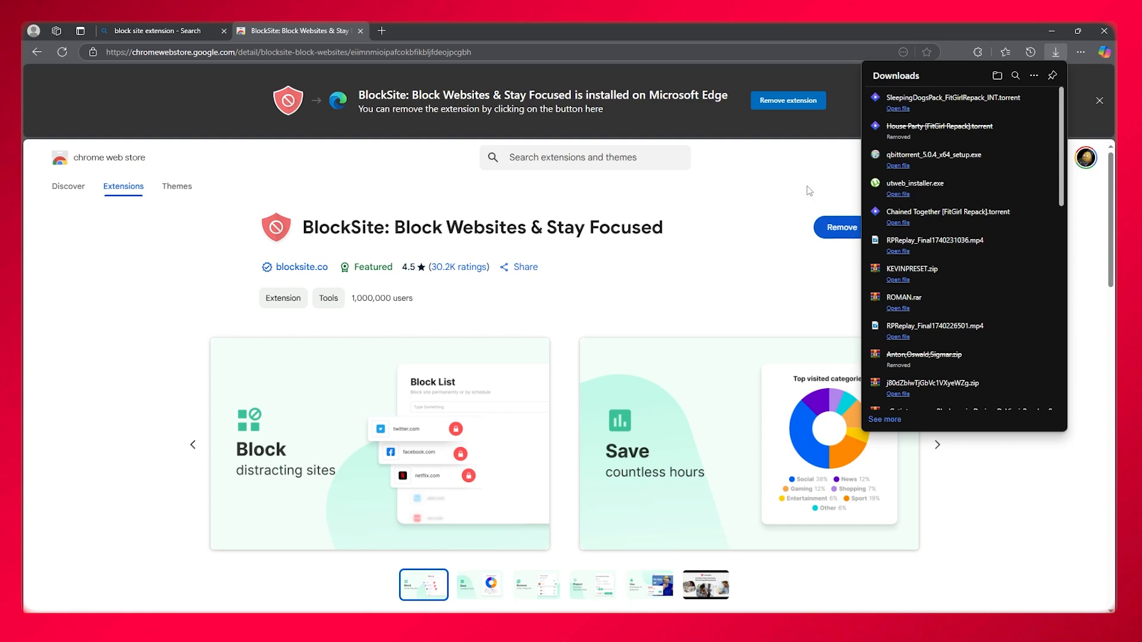
Launch BlockSite from the Extensions menu, accept its terms and skip to the Limited Plan.
left_click(976, 52)
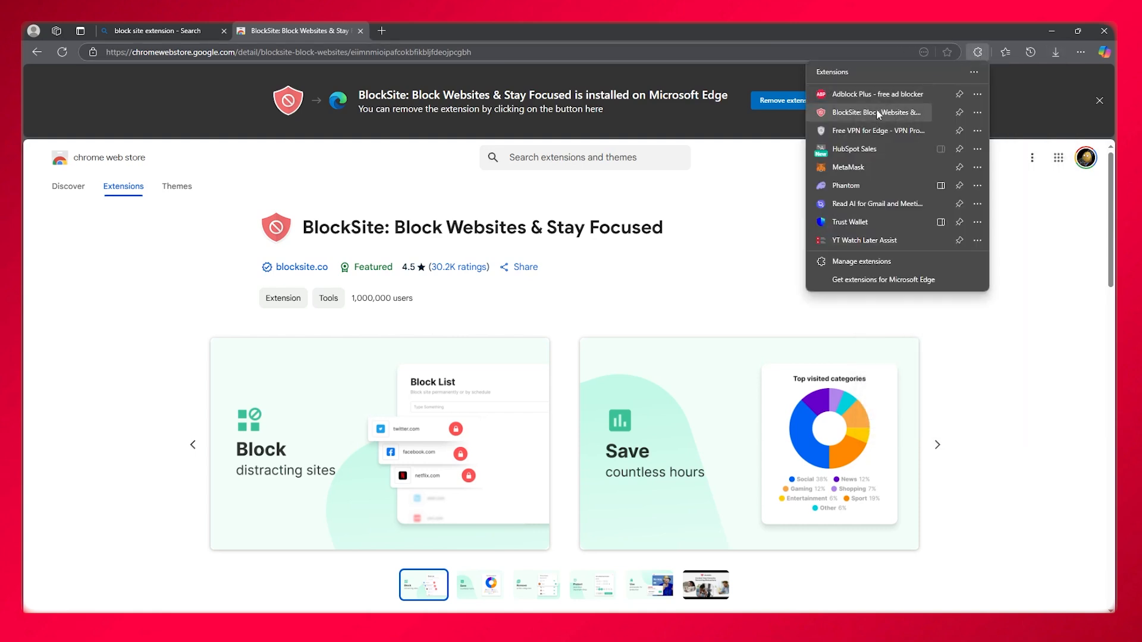
left_click(873, 113)
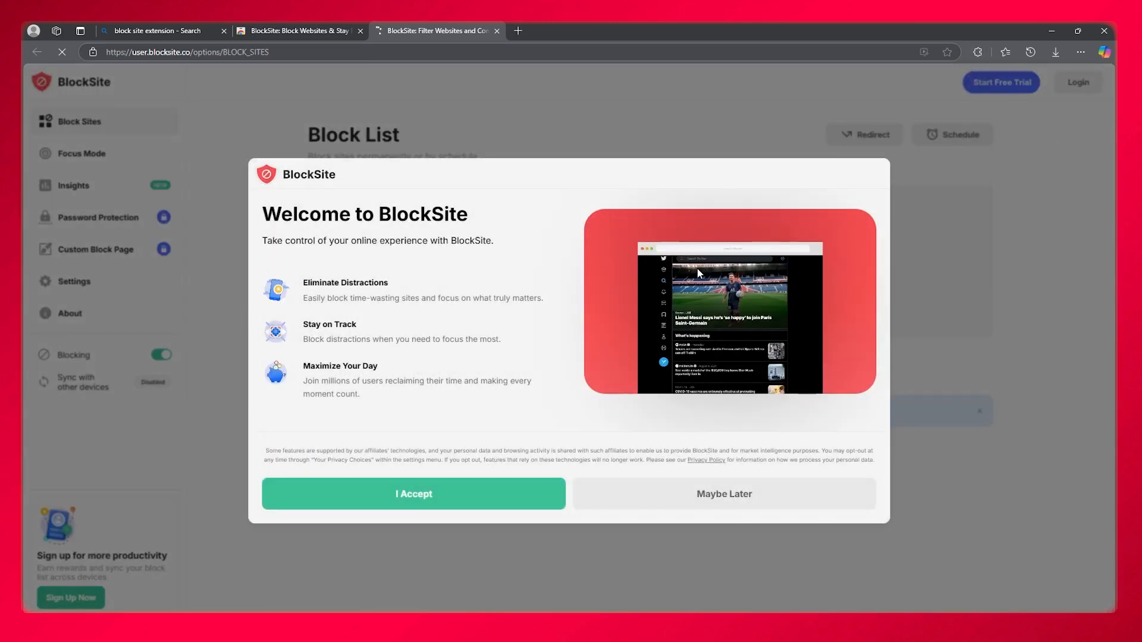
left_click(413, 493)
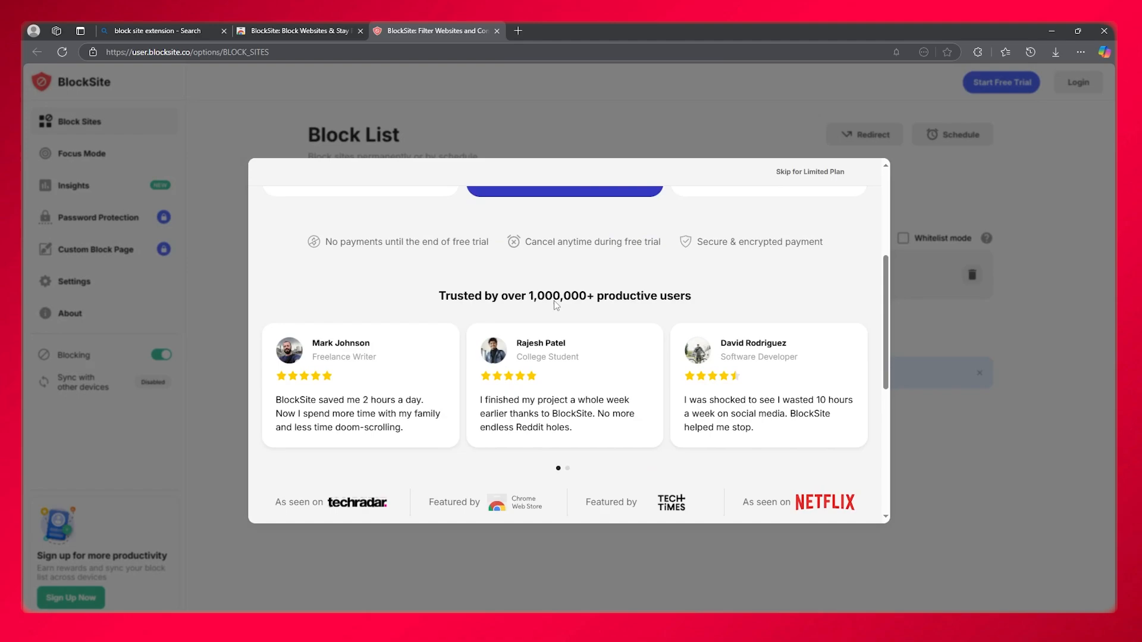
left_click(809, 172)
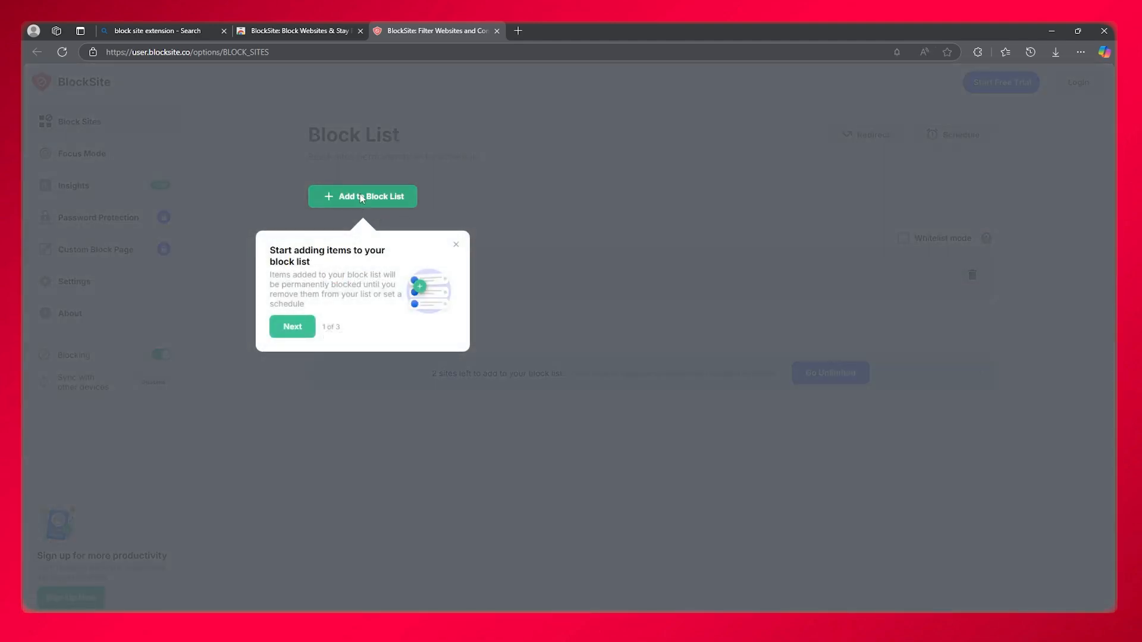
Add youtube.com to BlockSite's Block List and save it.
left_click(362, 197)
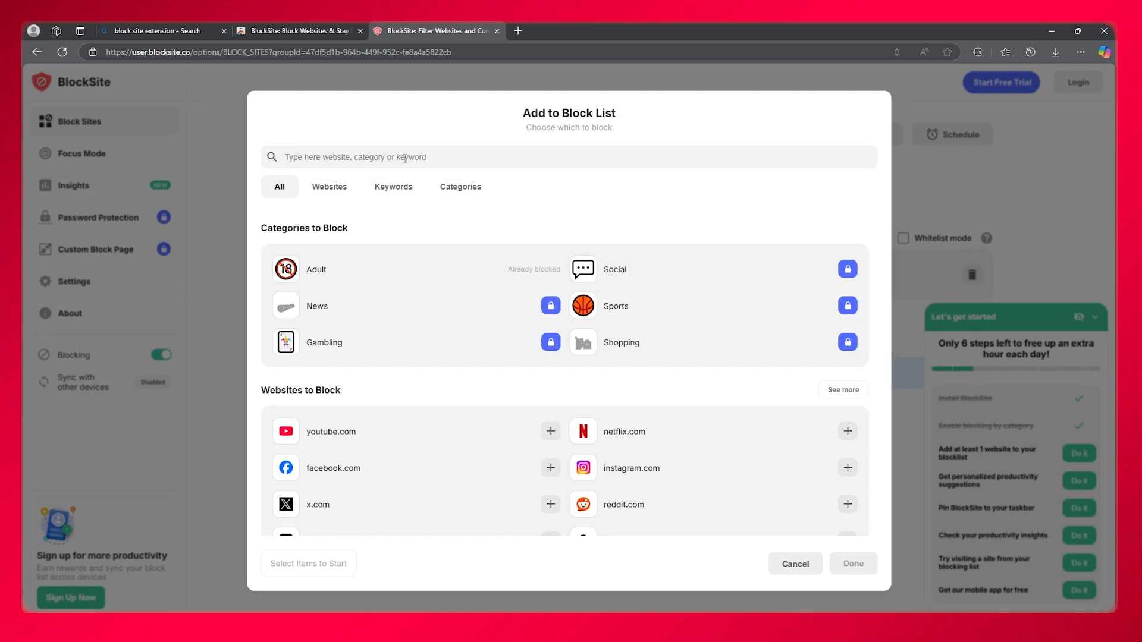
left_click(549, 431)
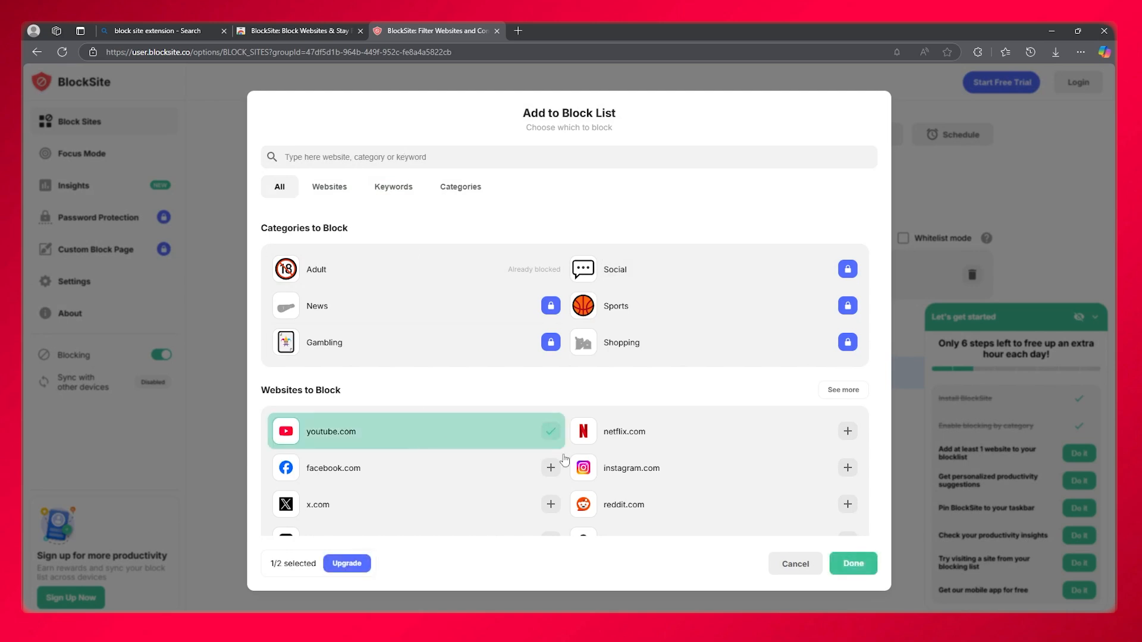
left_click(851, 563)
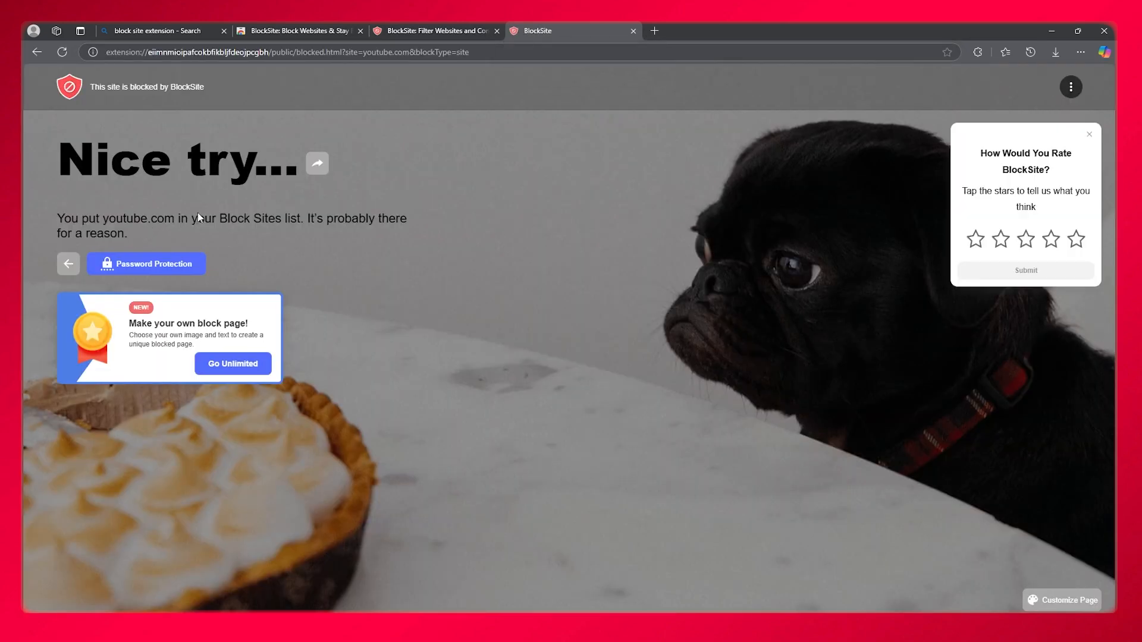
mouse_move(283, 257)
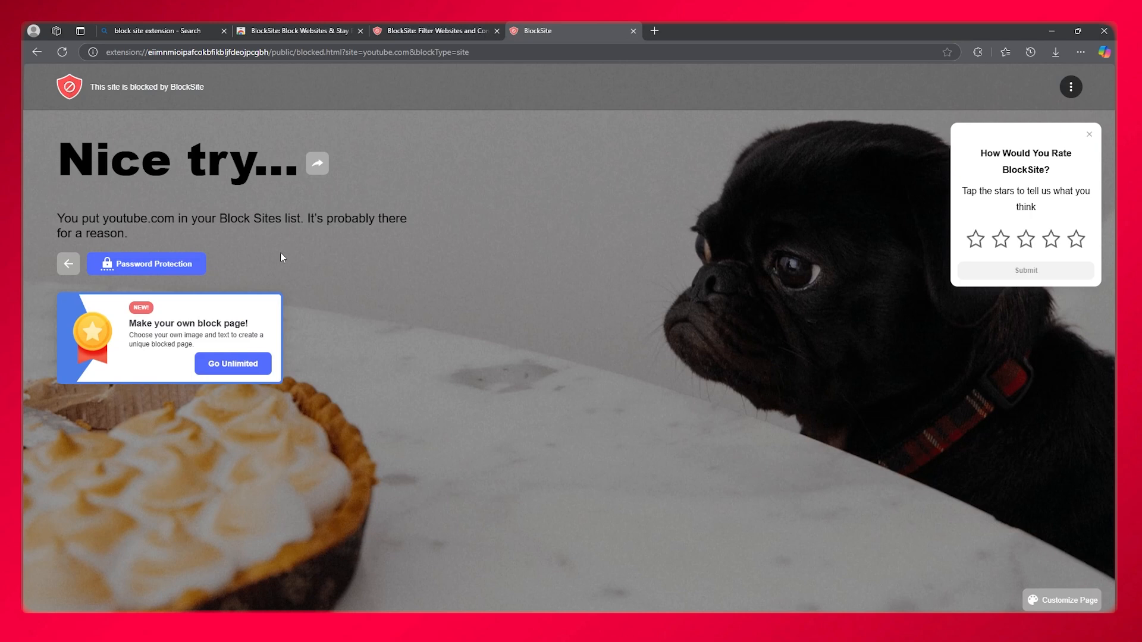
mouse_move(472, 27)
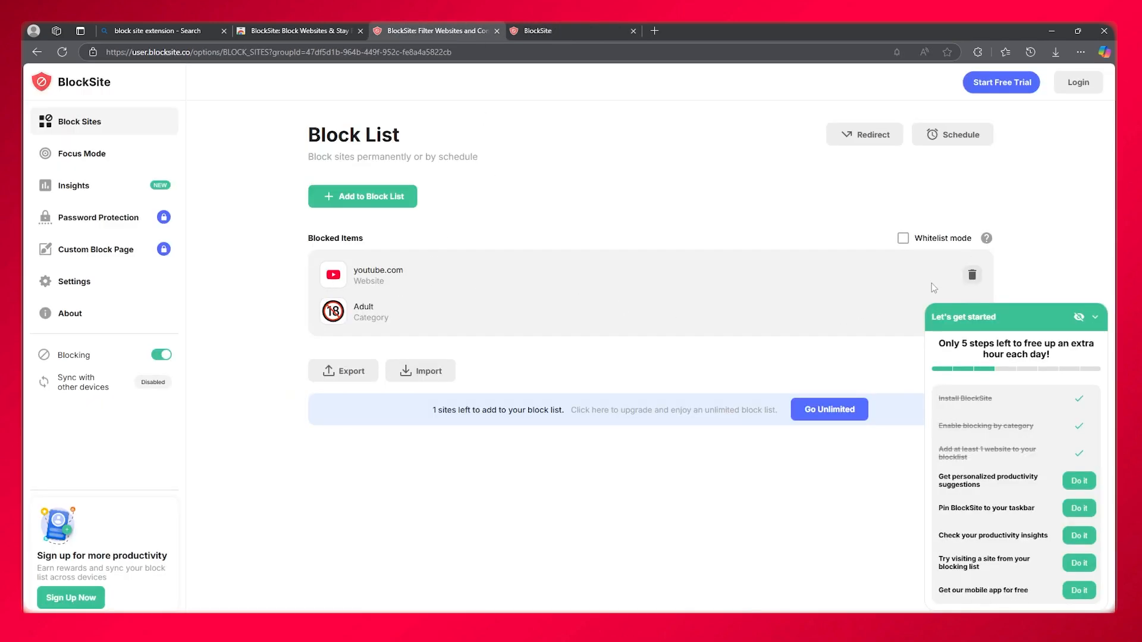
Delete youtube.com from the Block List and close the block page tab.
left_click(972, 275)
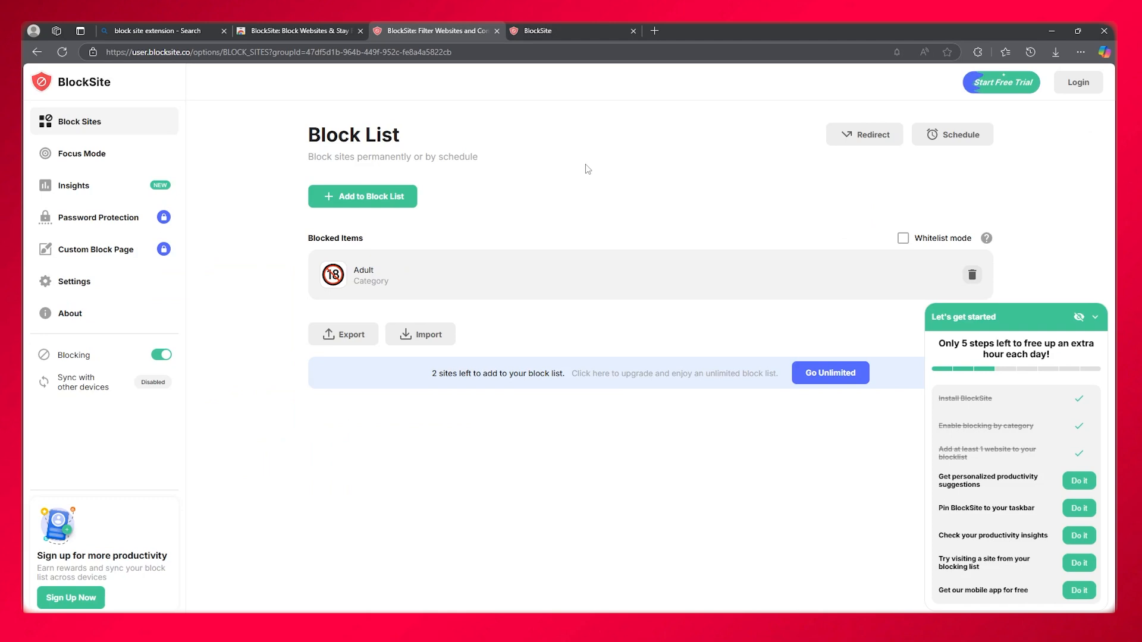
mouse_move(1000, 81)
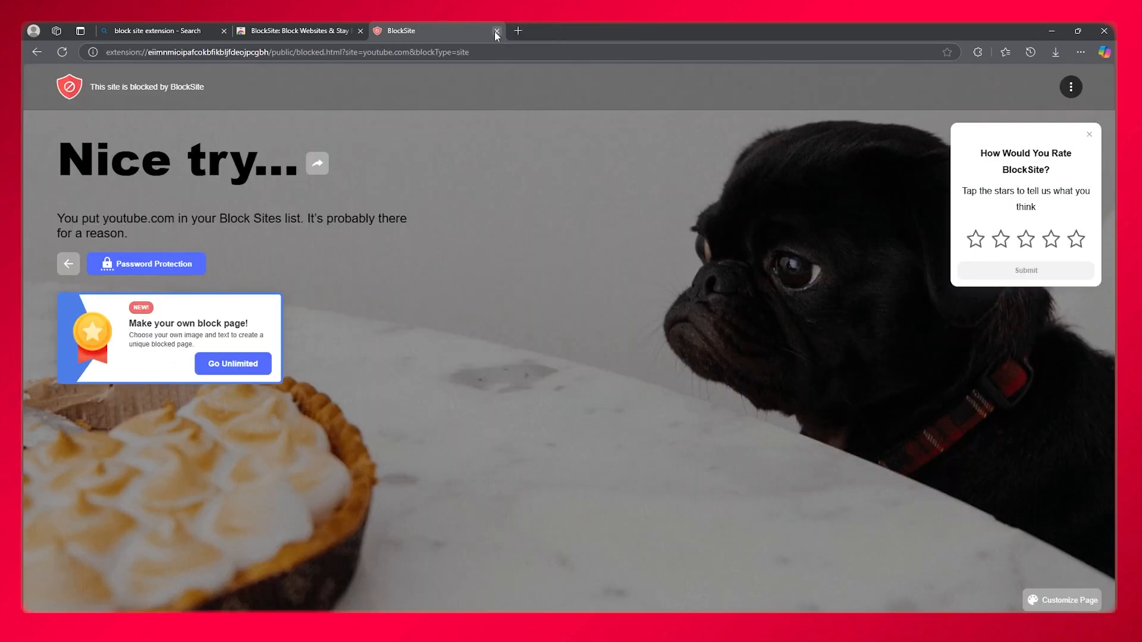
left_click(497, 30)
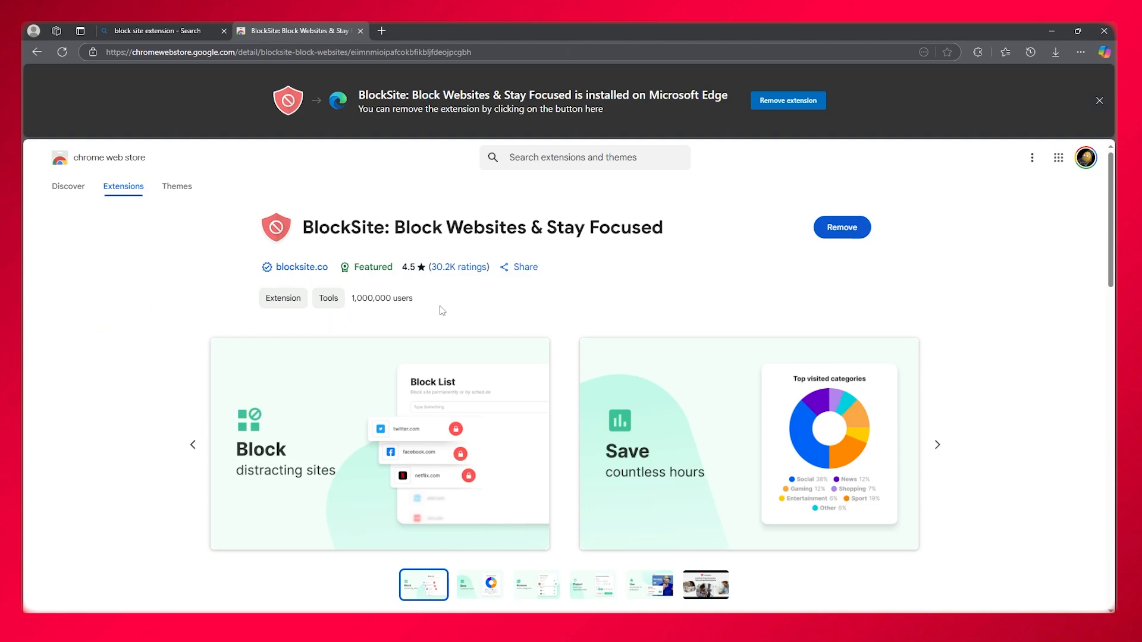